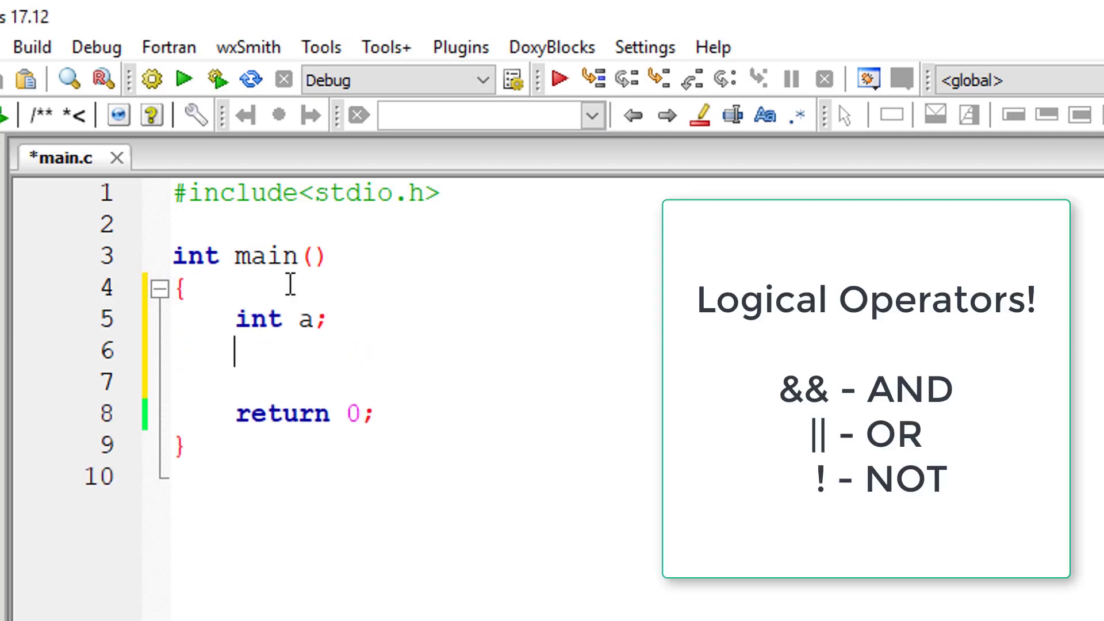
Write a = (1 && 1); and printf("%d\n", a); inside main
type("a = ()")
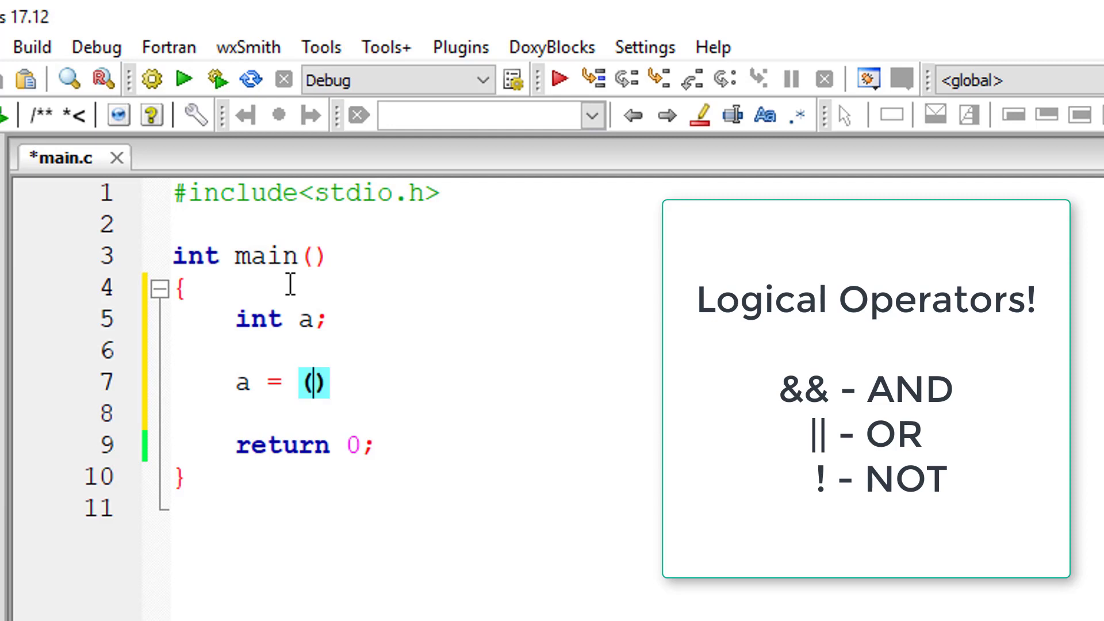
type("printf()")
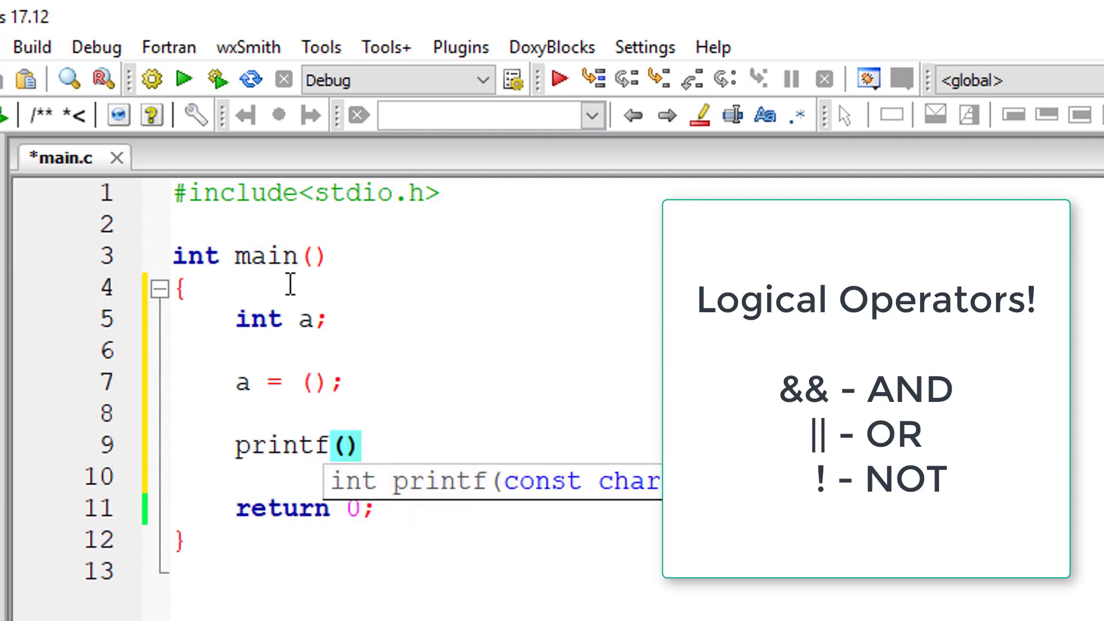
type("\"%d\\n\", a")
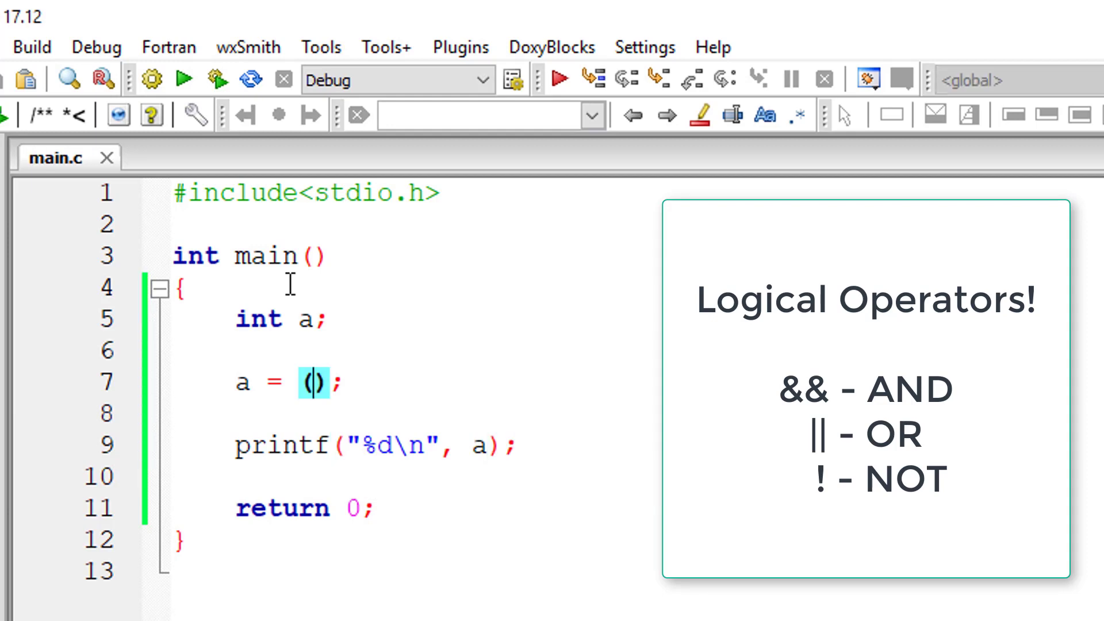
type("1")
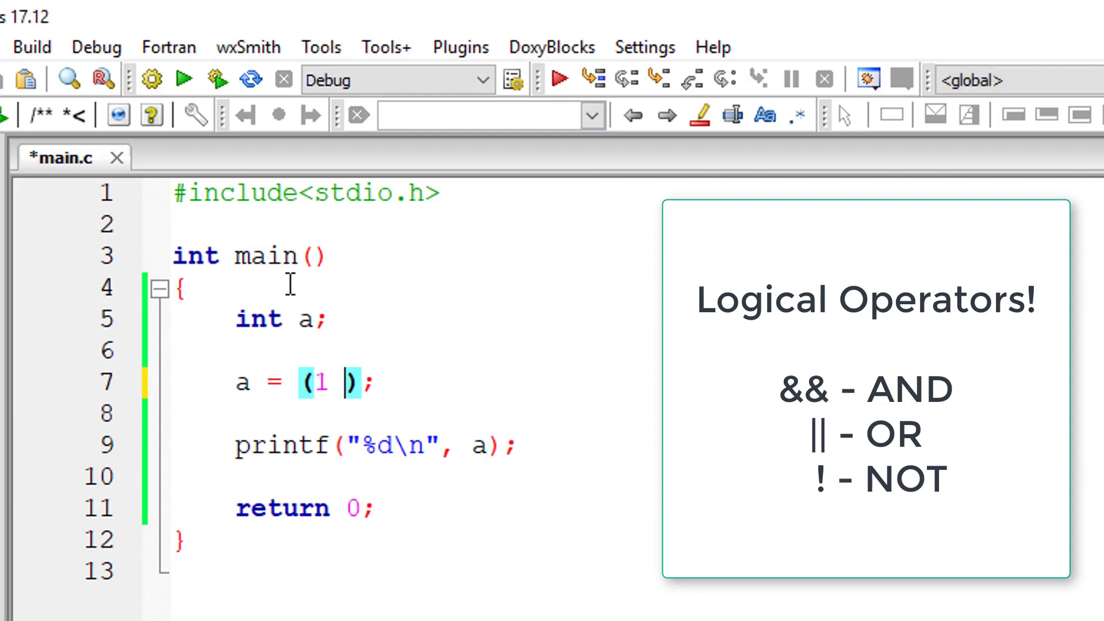
type("&& 1")
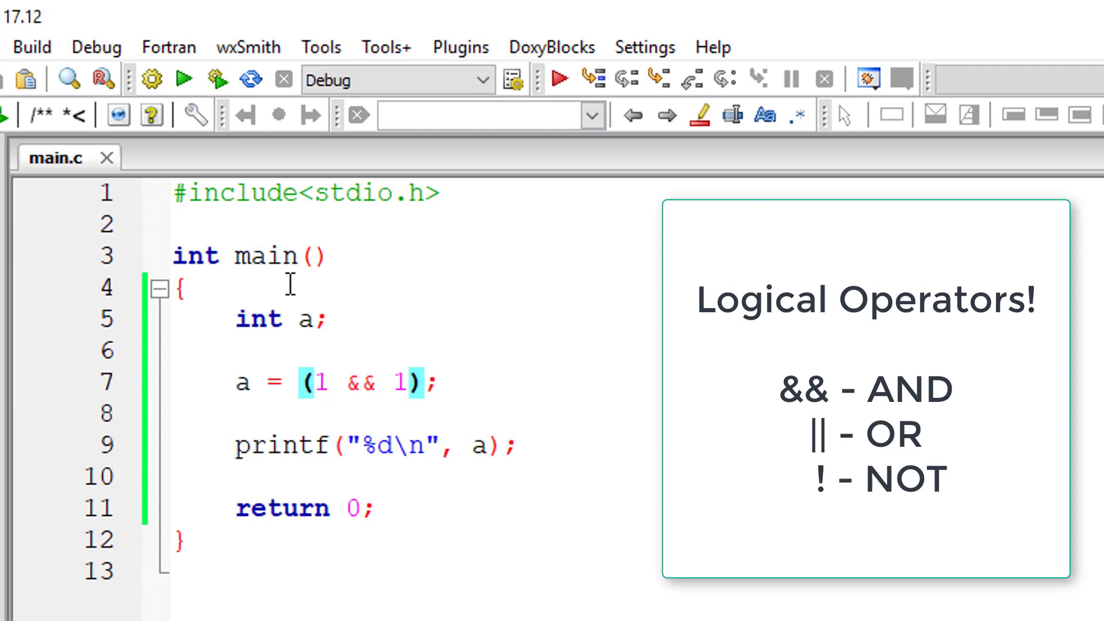
Run with a = (0 && 1), which prints 0, then edit the operands to 1 && 0
left_click(33, 30)
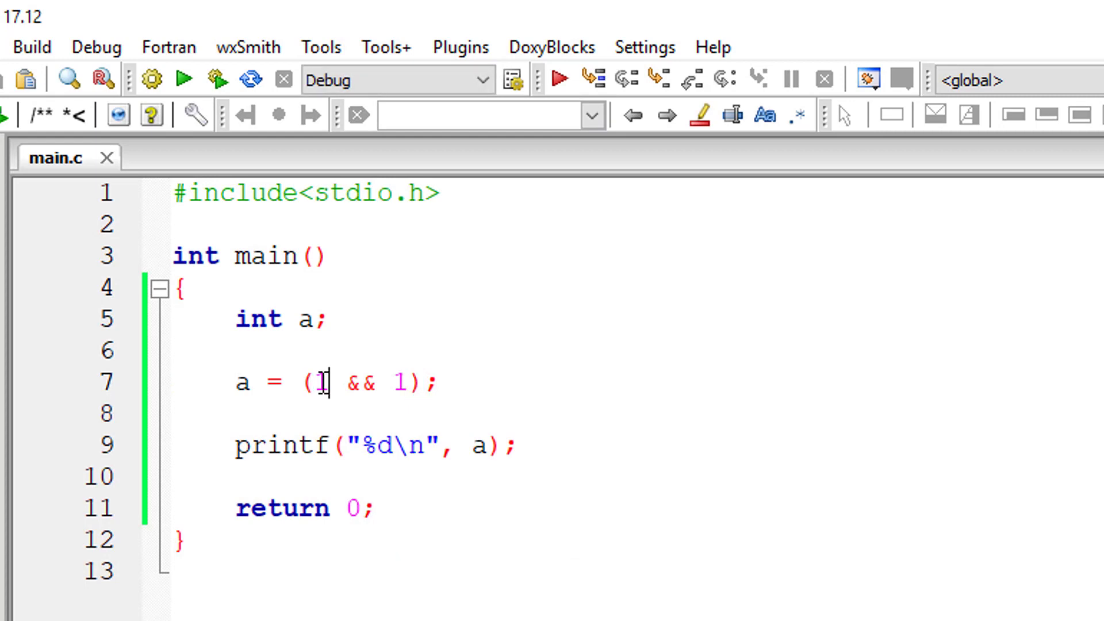
type("0")
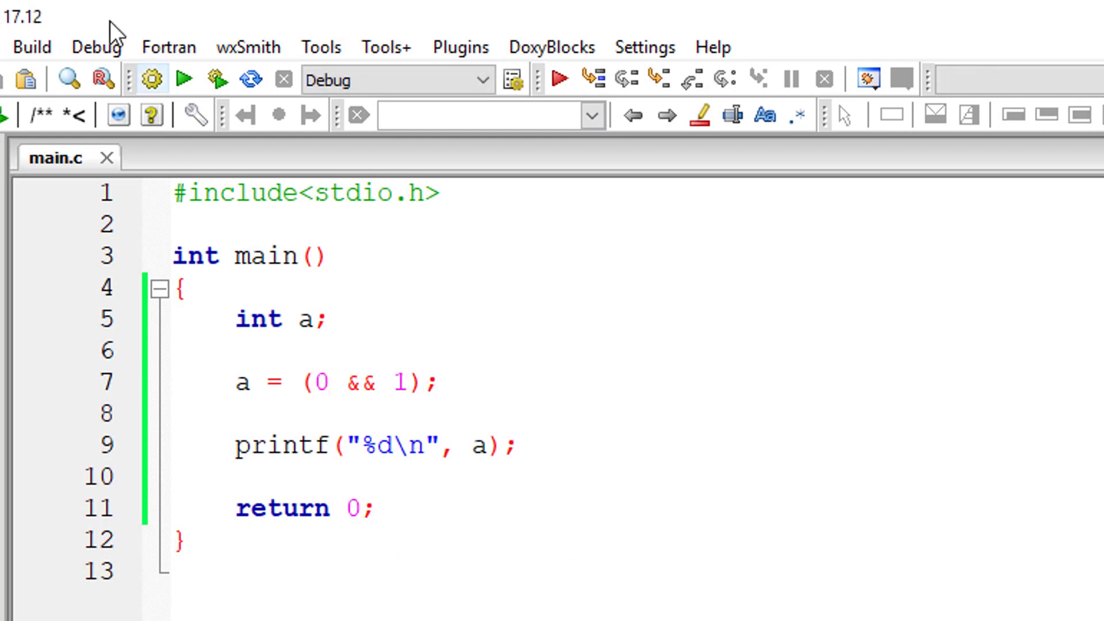
left_click(184, 81)
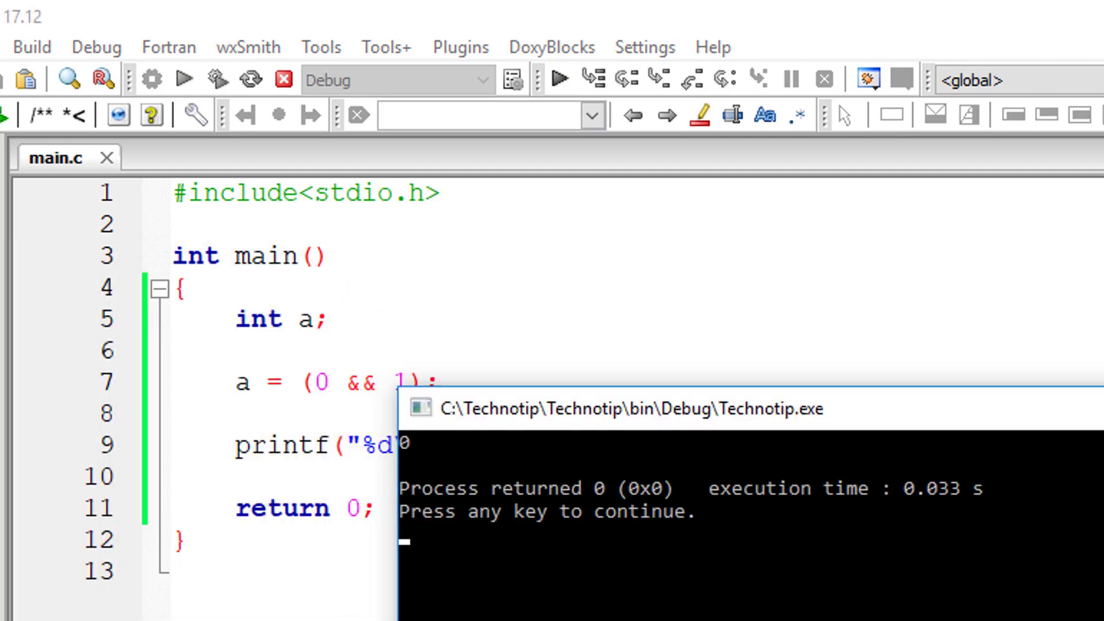
key("enter")
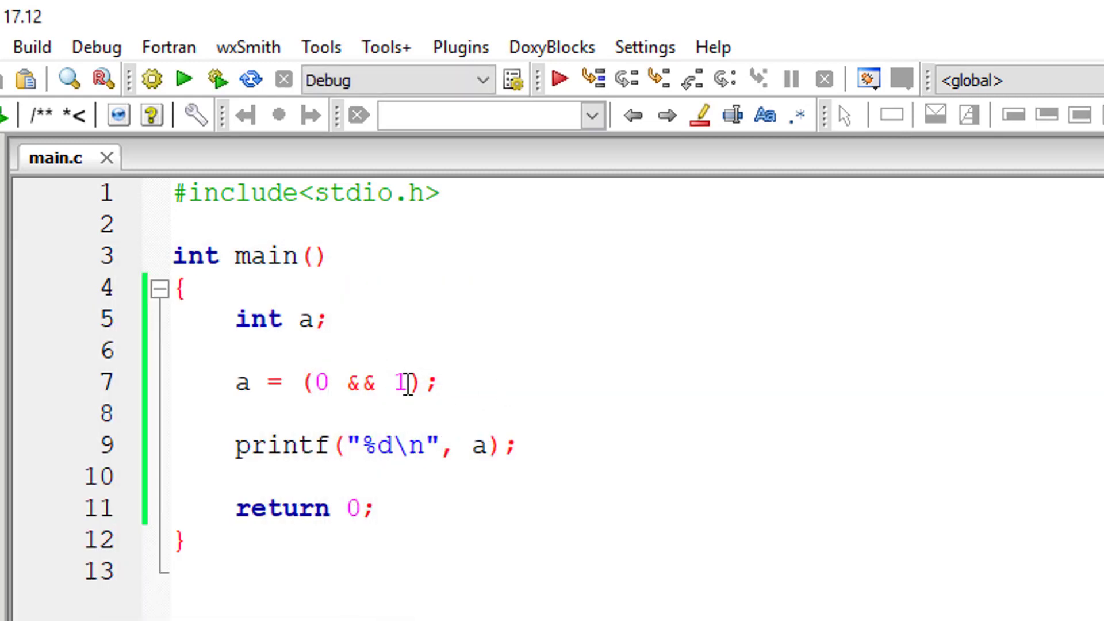
type("0")
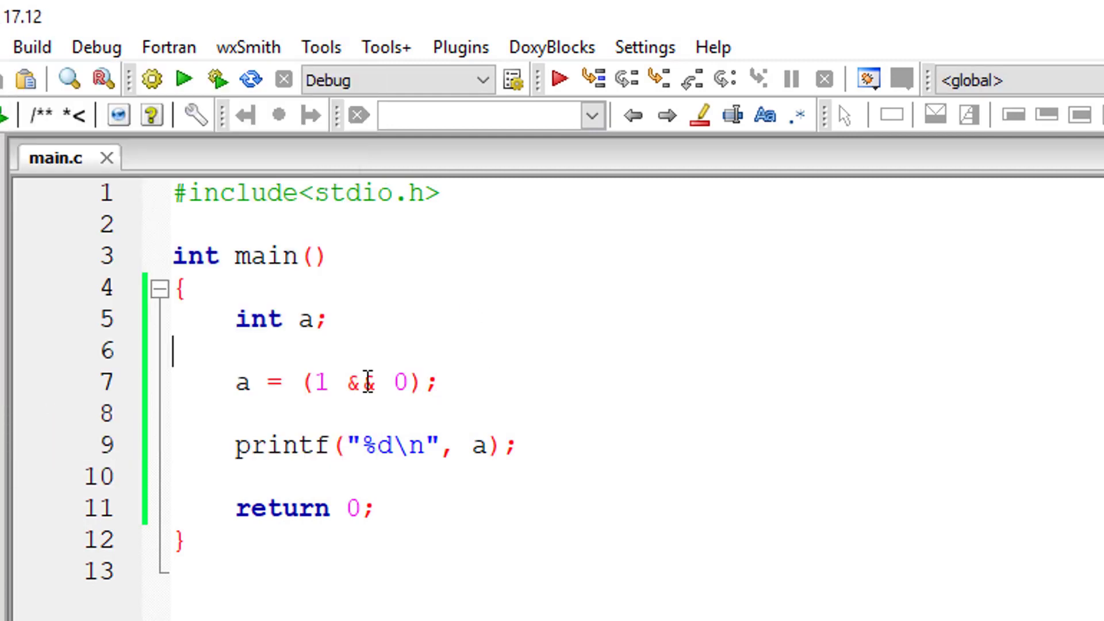
Swap && for || and try 0 || 0, 1 || 0 and 1 || 1, then build and run
double_click(360, 383)
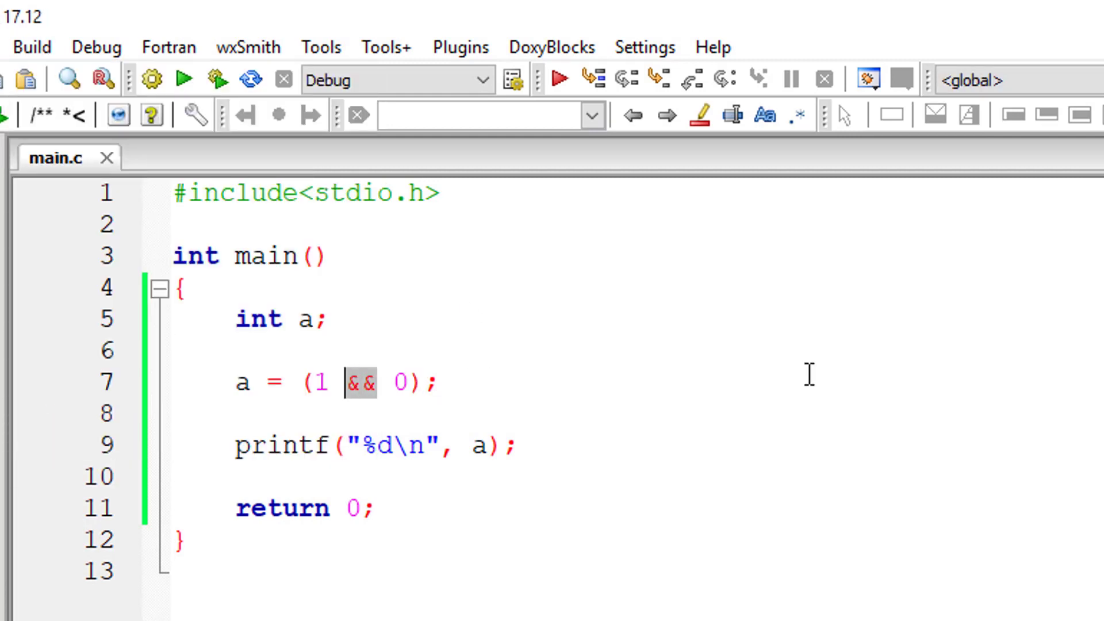
left_click(330, 382)
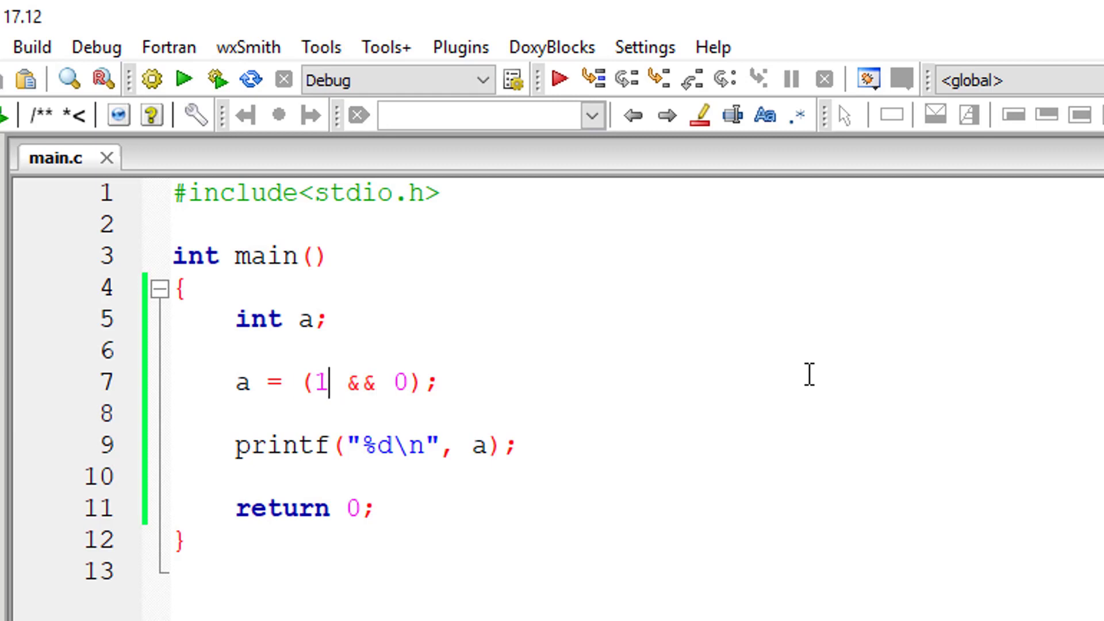
type("0")
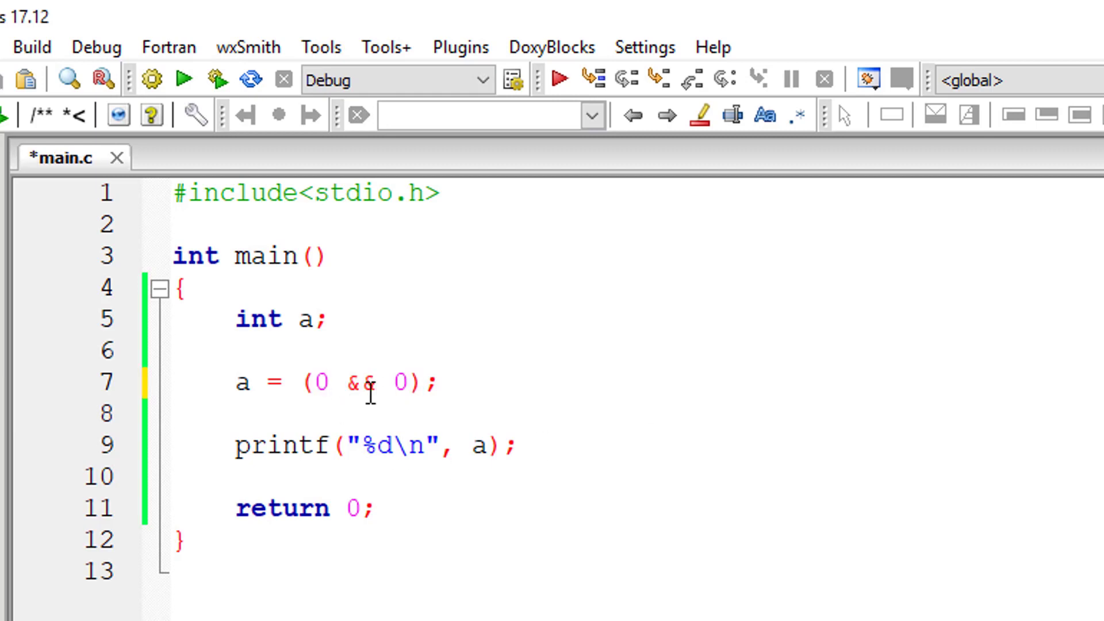
type("||")
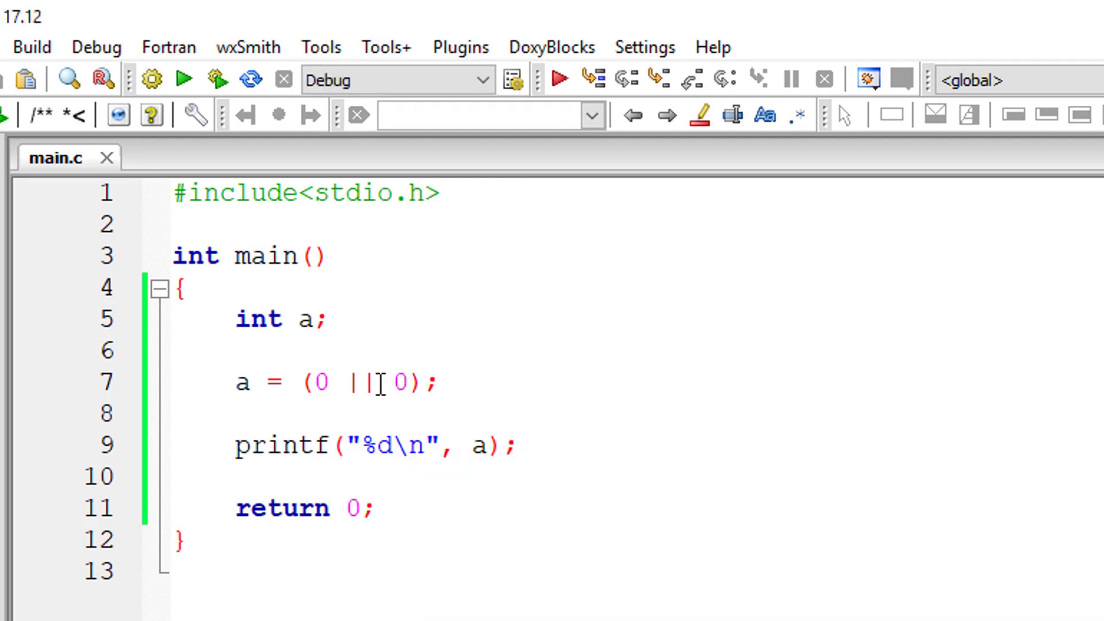
type("1")
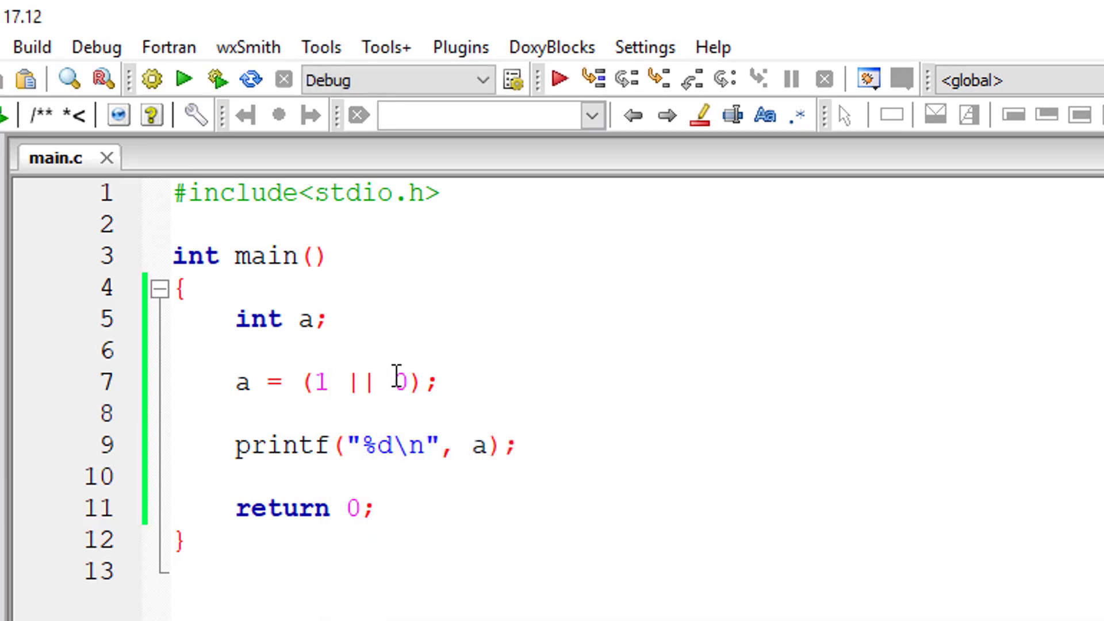
type("1")
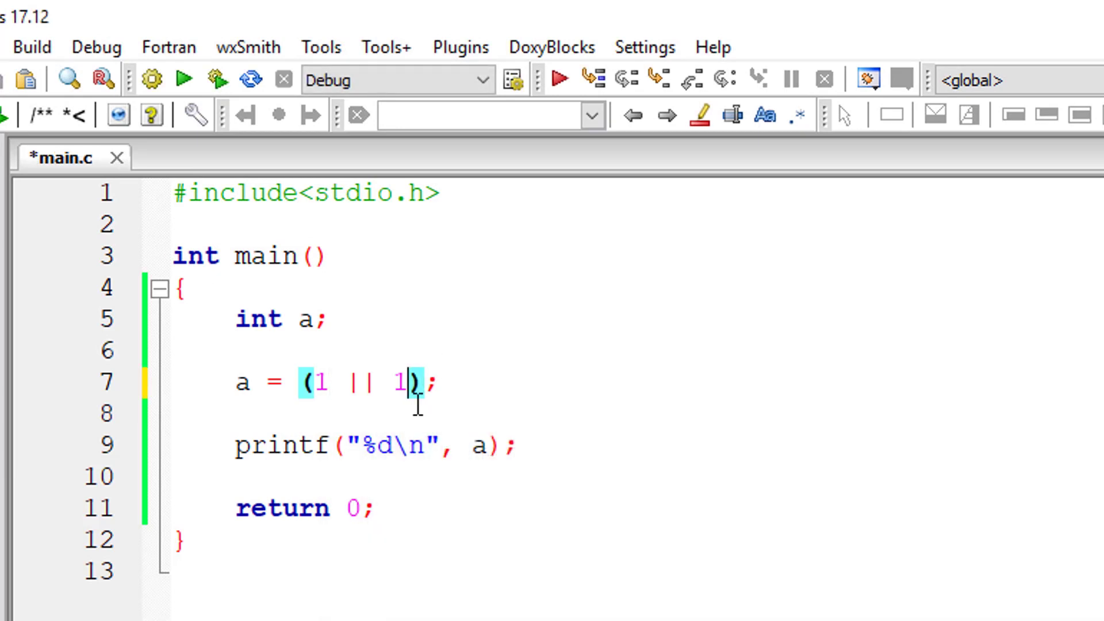
left_click(31, 46)
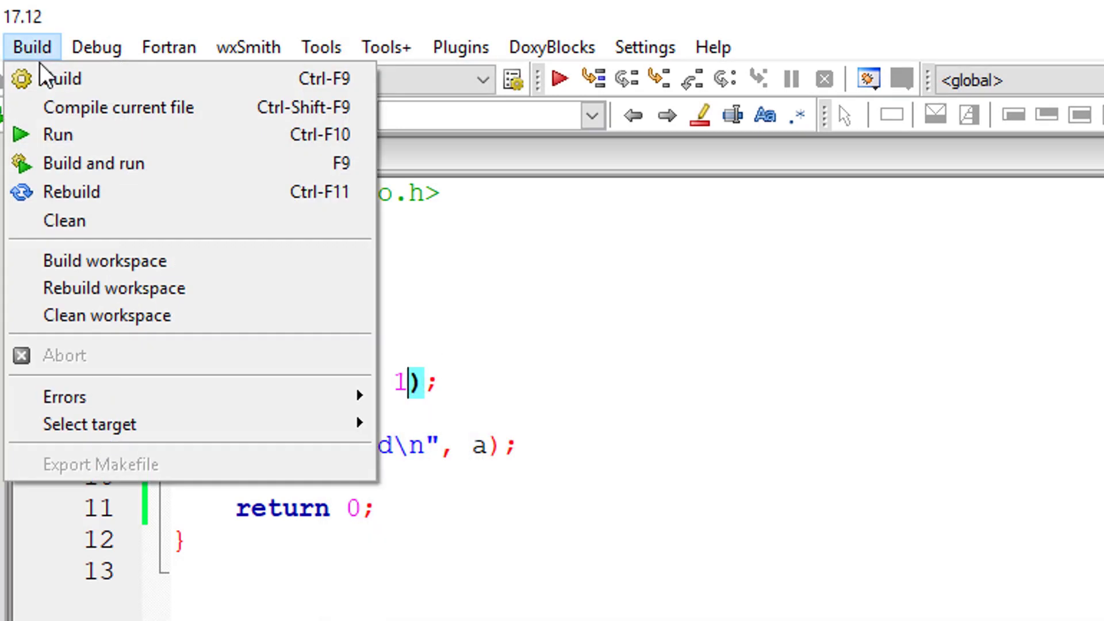
left_click(92, 163)
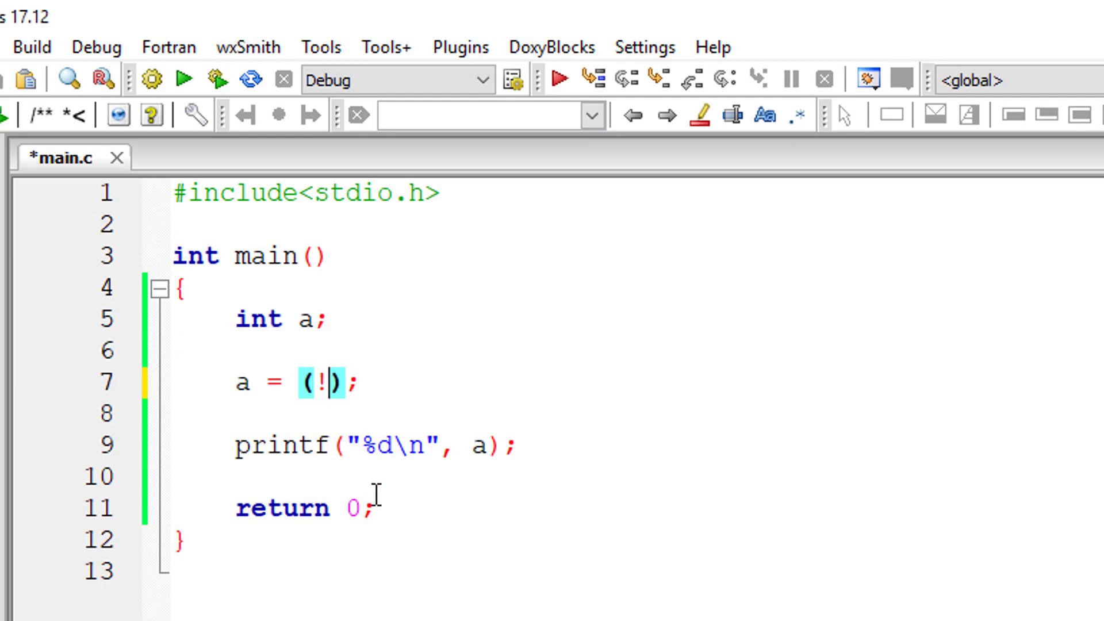
Put a constant inside the NOT expression a = (!...) and save main.c
left_click(31, 46)
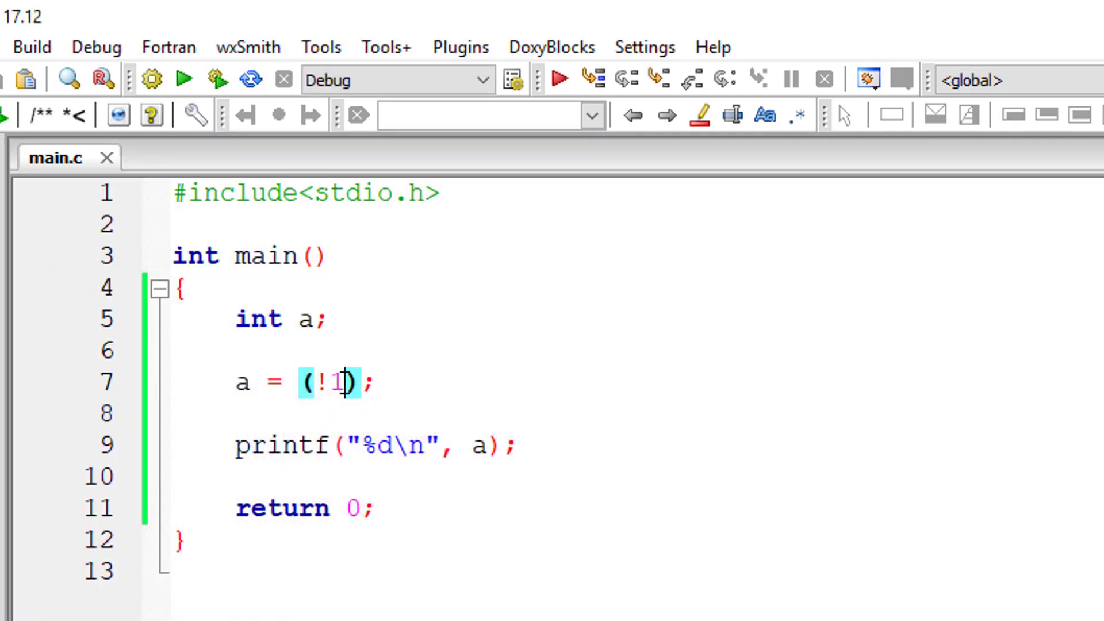
type("0")
left_click(306, 319)
type(", ")
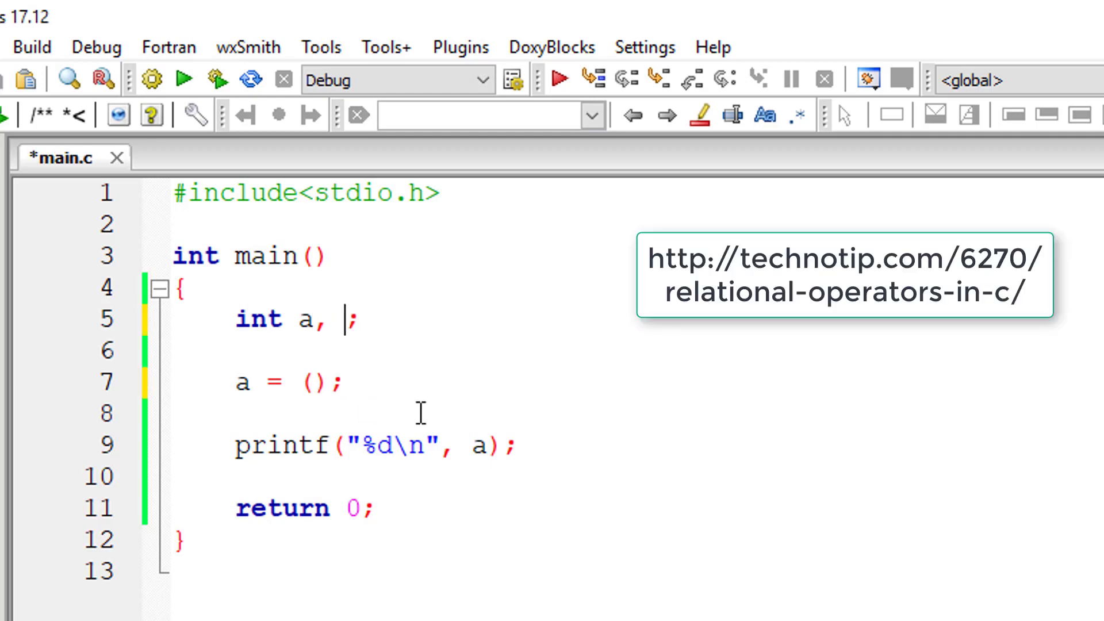
Declare b = 100 and start the expression (b == 100) && (b ...)
type("b = 100")
left_click(324, 382)
type(" () ")
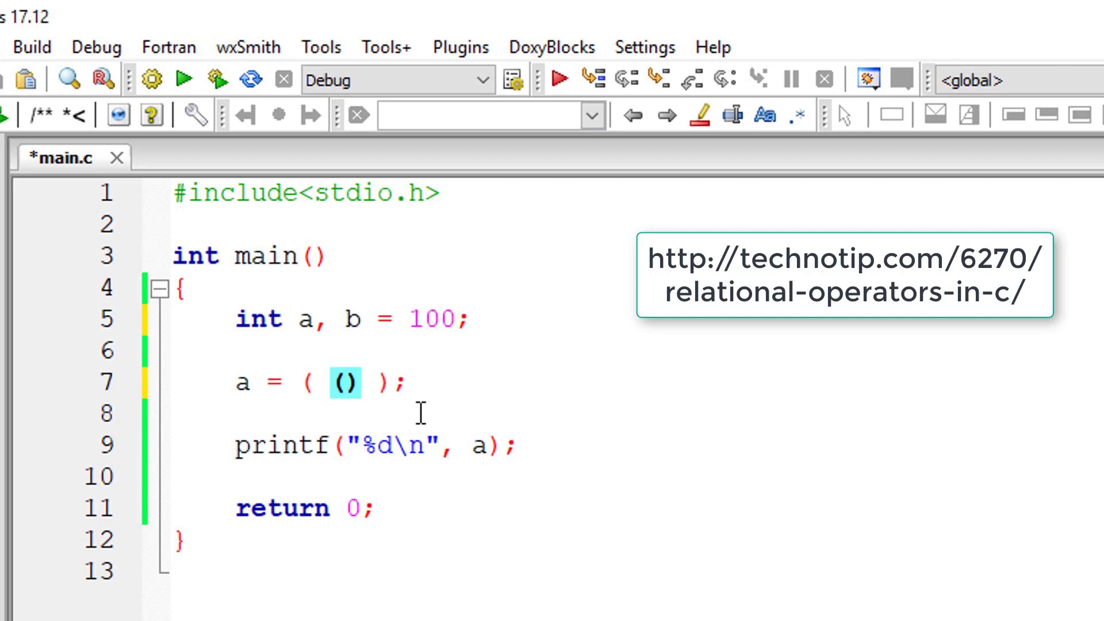
type("b")
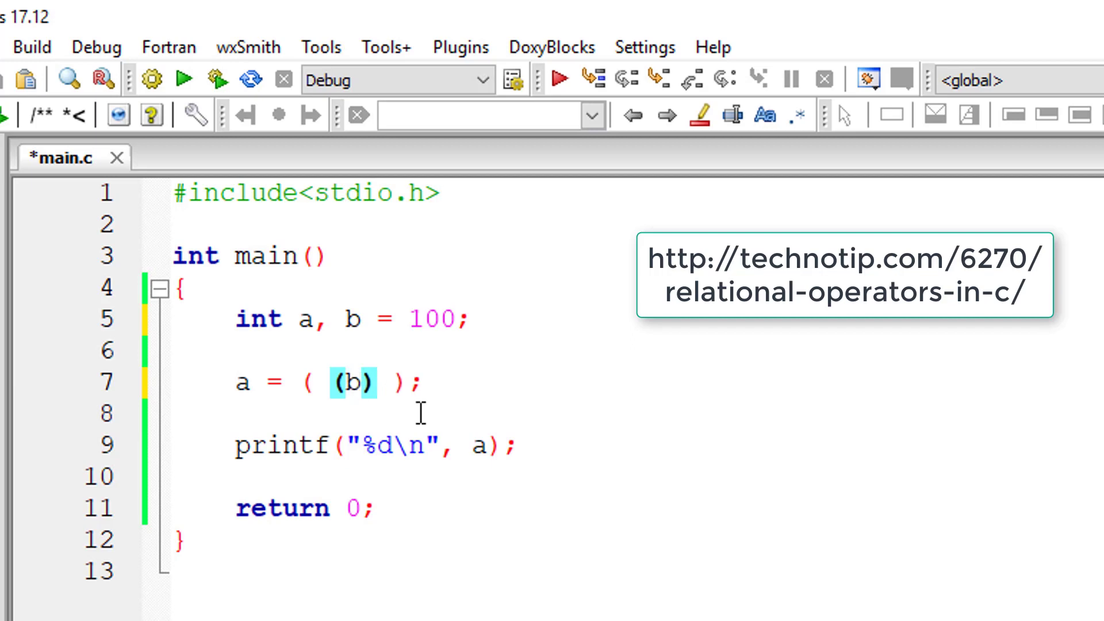
type("== 100")
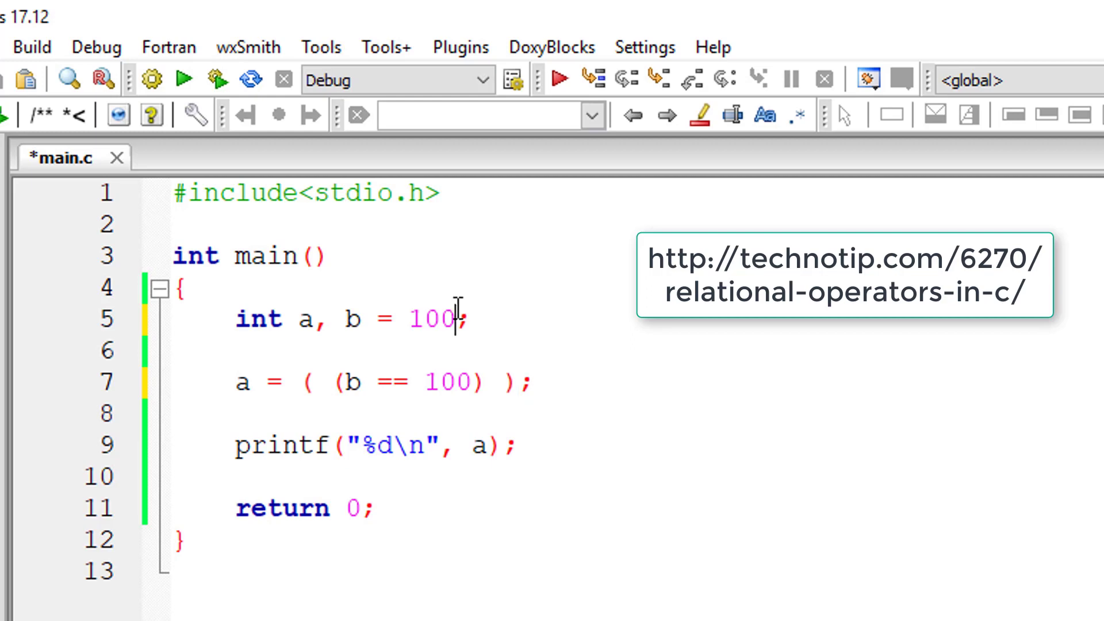
type("&&")
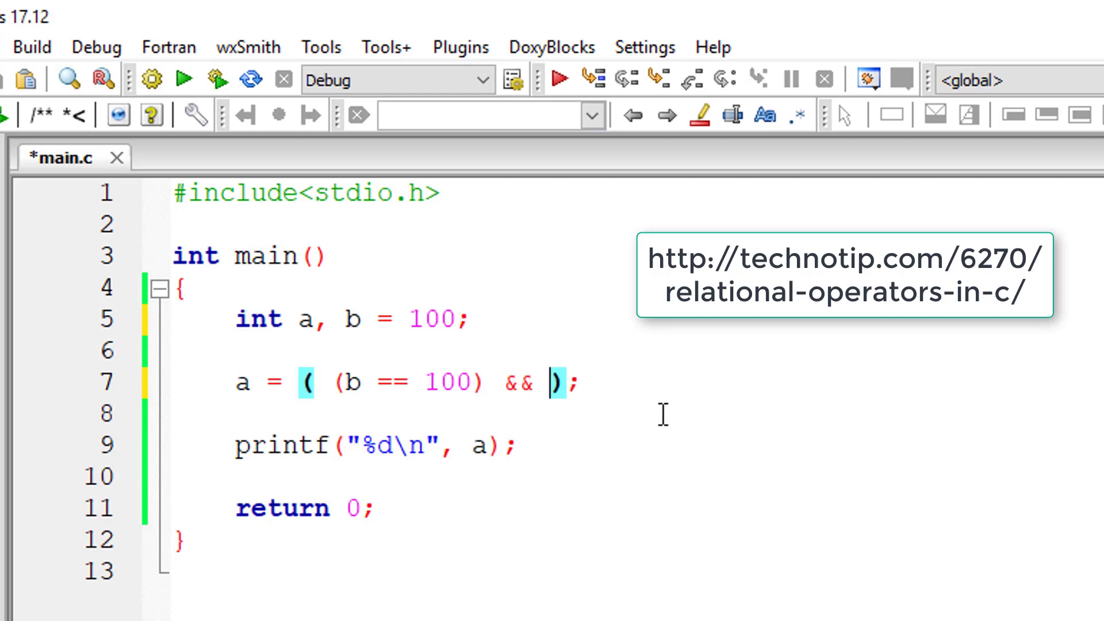
type("(b >")
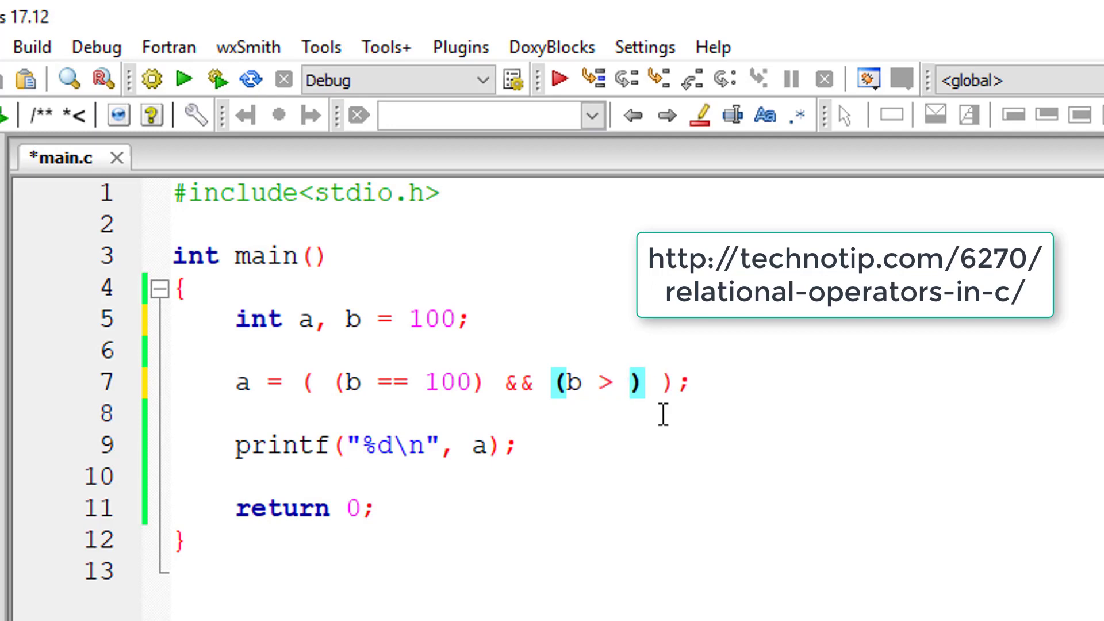
Replace 50 with 100 so the second condition is b > 100, then build and run
type("50")
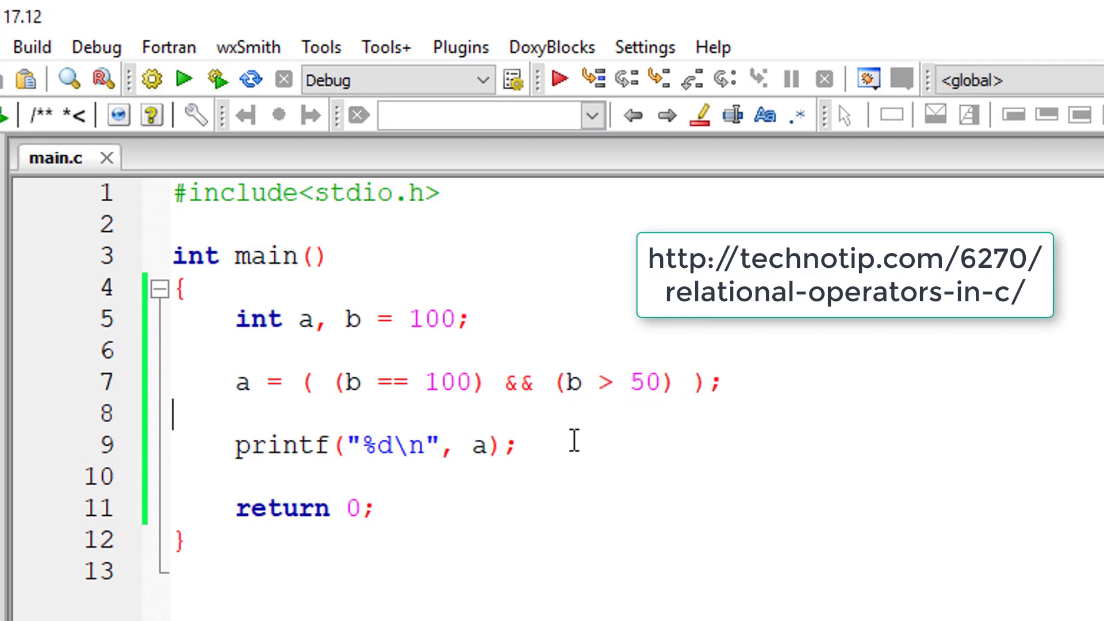
left_click_drag(341, 382, 485, 382)
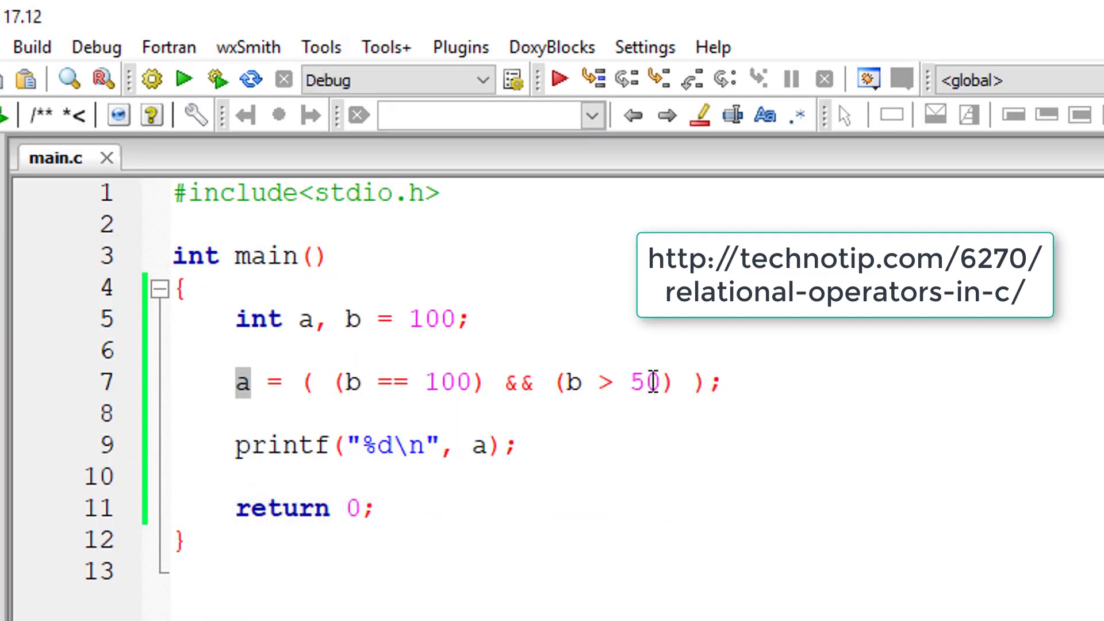
type("100")
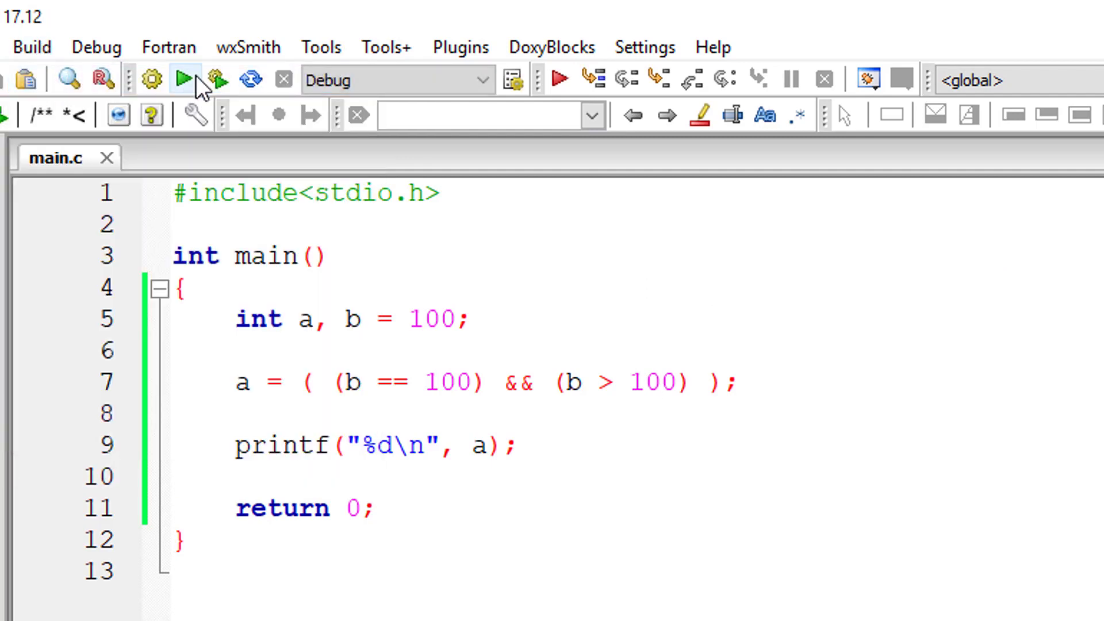
left_click(183, 79)
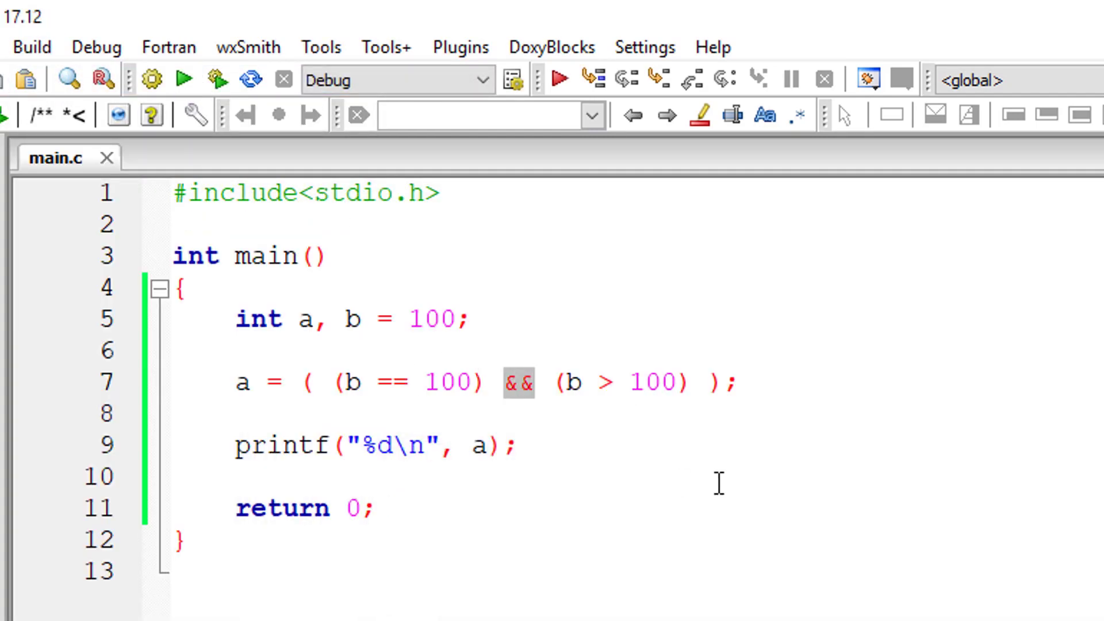
Use || instead of && so a = ((b == 100) || (b > 100))
type("||")
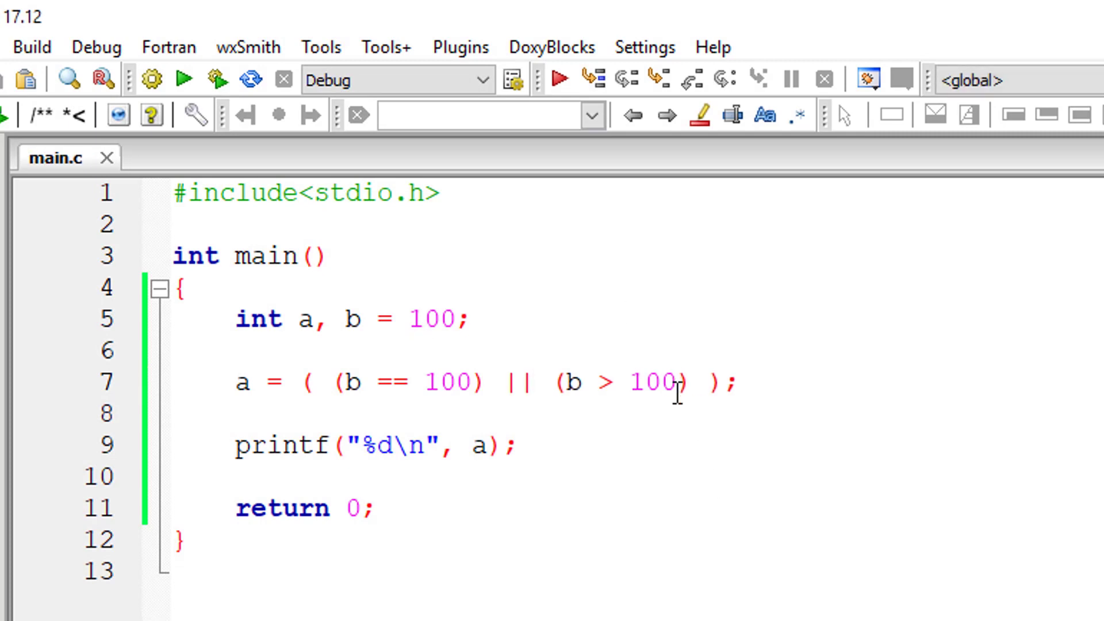
double_click(394, 382)
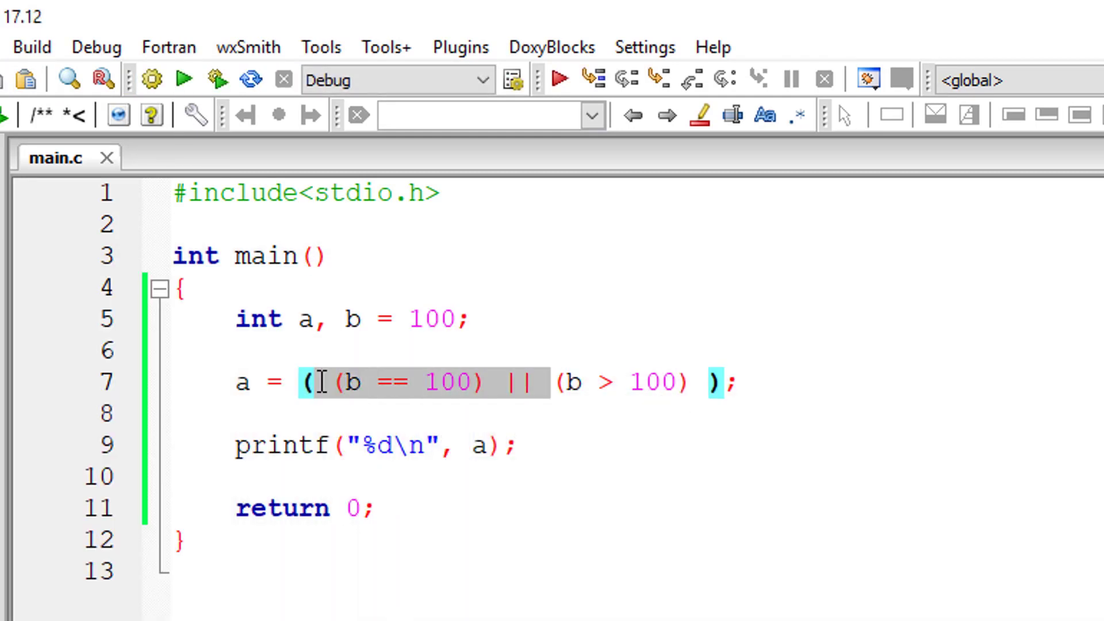
Reduce the expression to a = (!(b > 100)) and run it, printing 1
key("Delete")
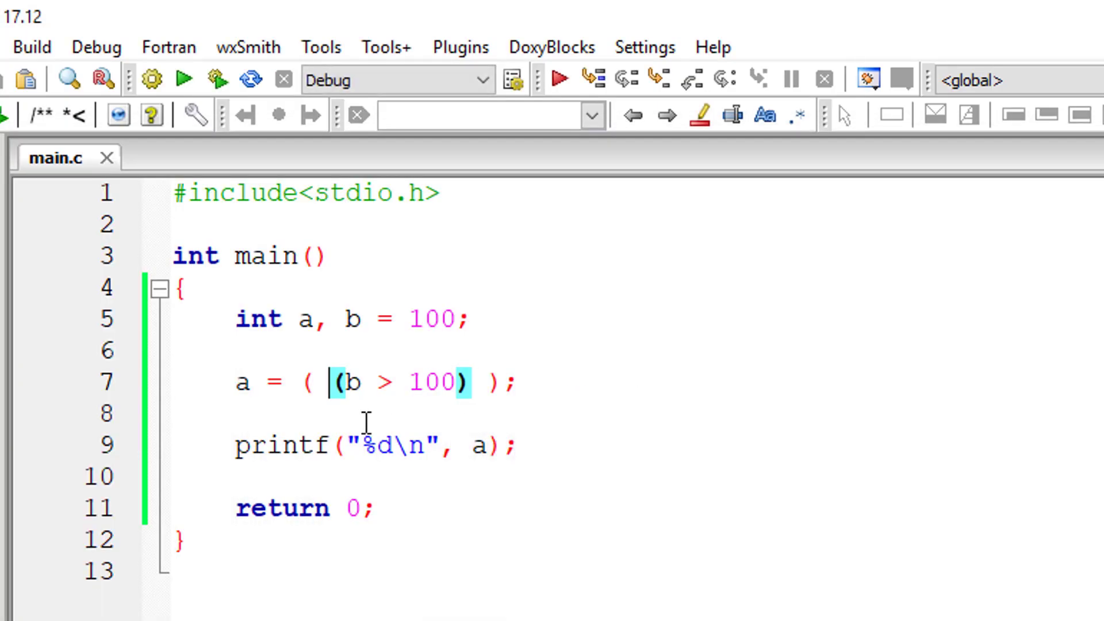
type("!")
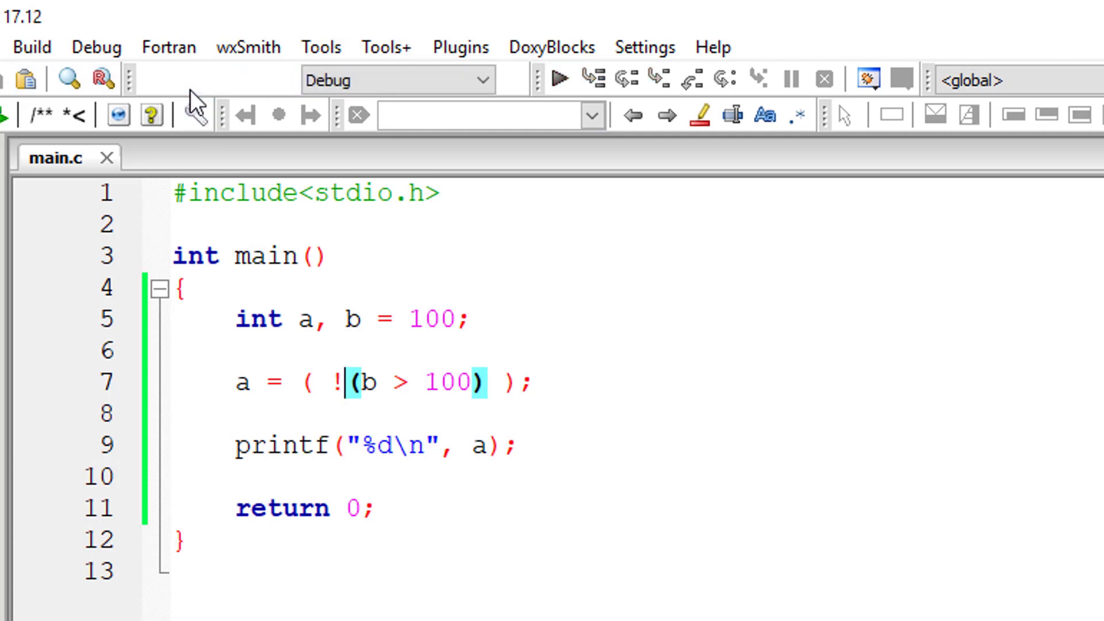
left_click(560, 77)
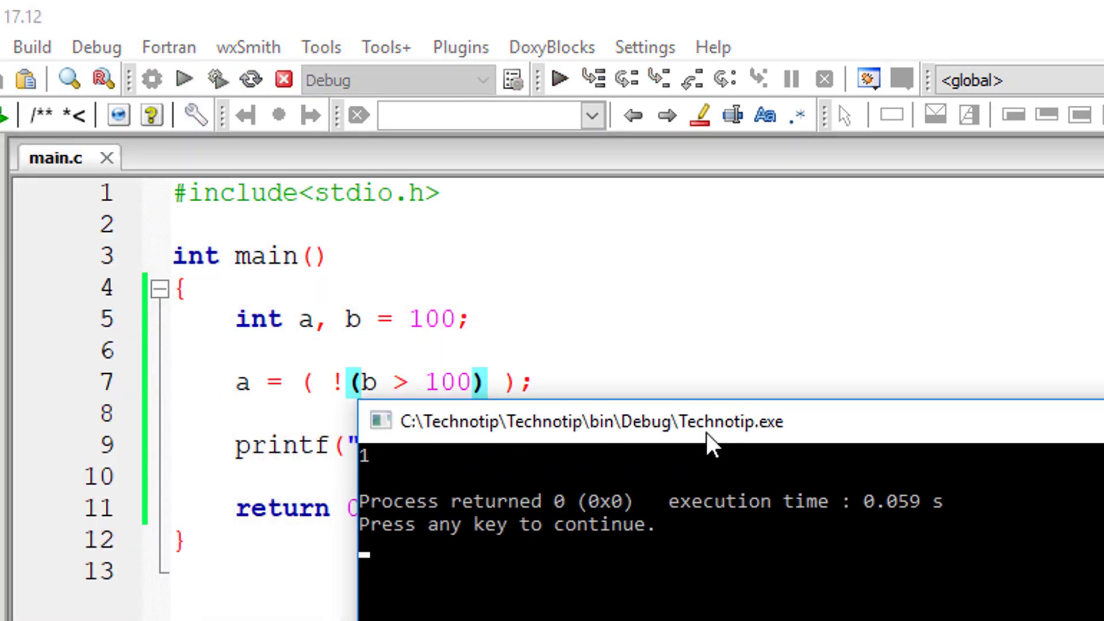